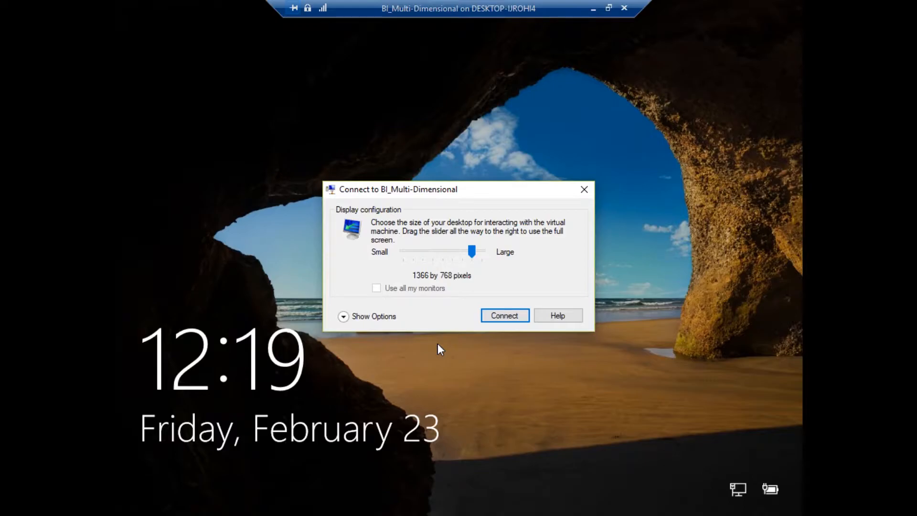
mouse_move(381, 268)
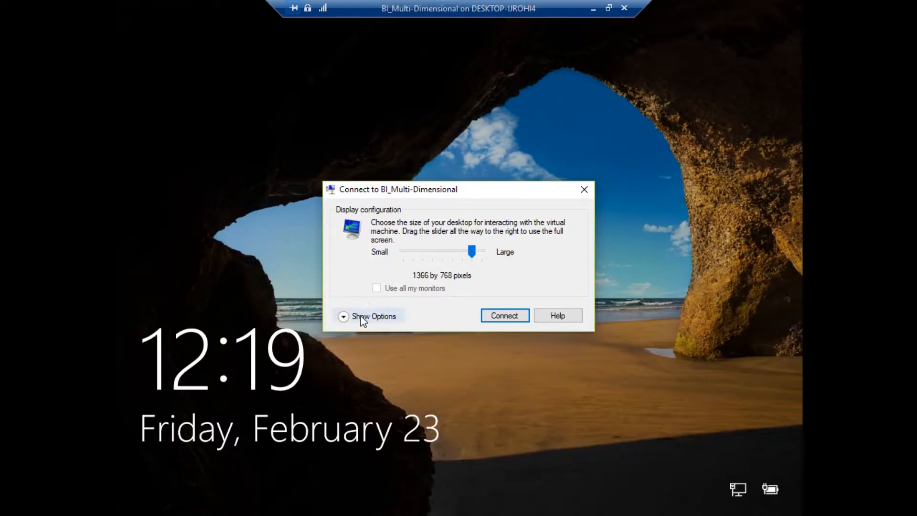
Step: Expand the connection options and open the More local devices and resources list
left_click(344, 316)
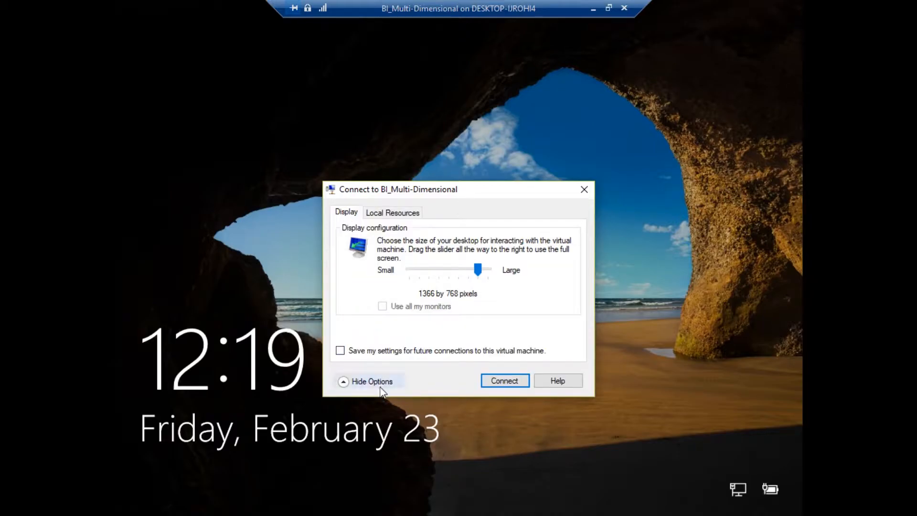
left_click(392, 212)
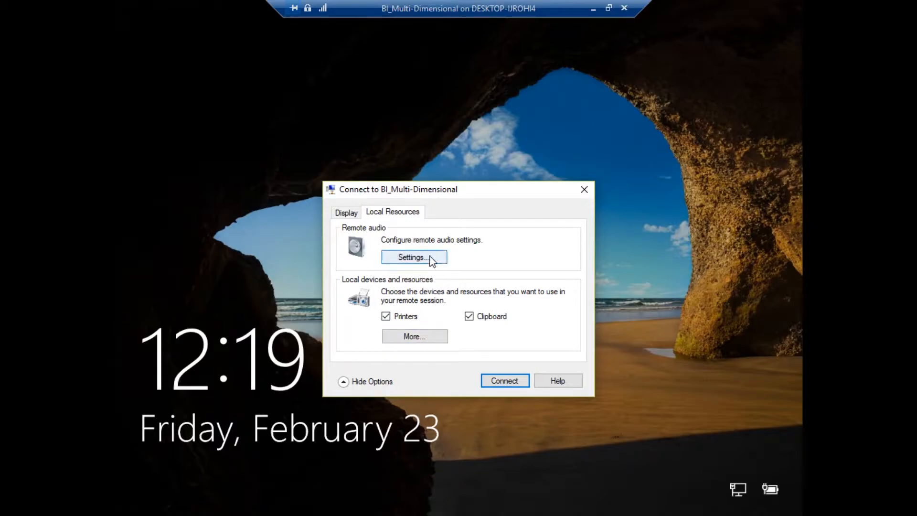
left_click(414, 257)
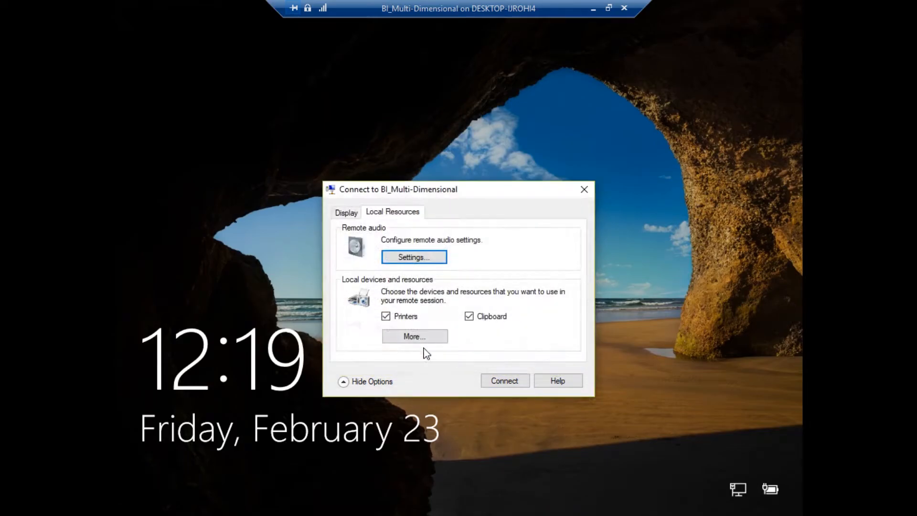
left_click(414, 336)
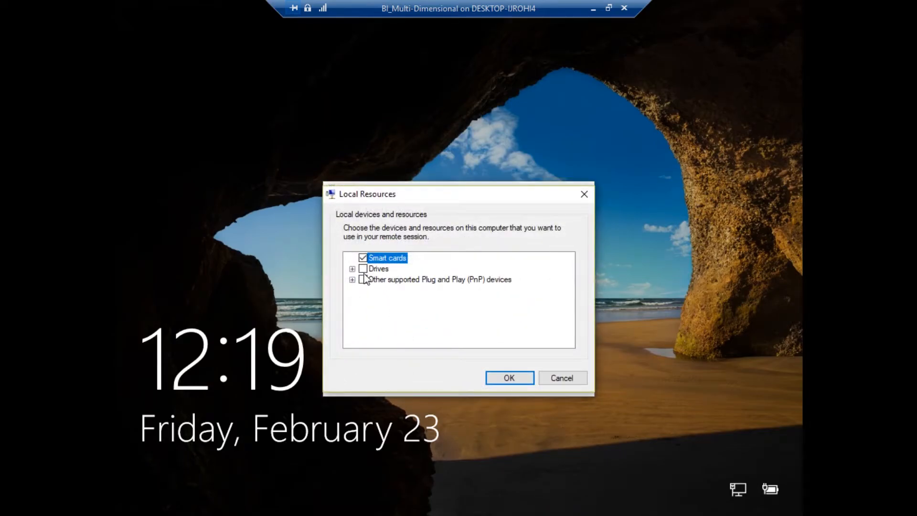
Step: Share the Data Analytics (F:) drive and connect to BI_Multi-Dimensional
left_click(352, 268)
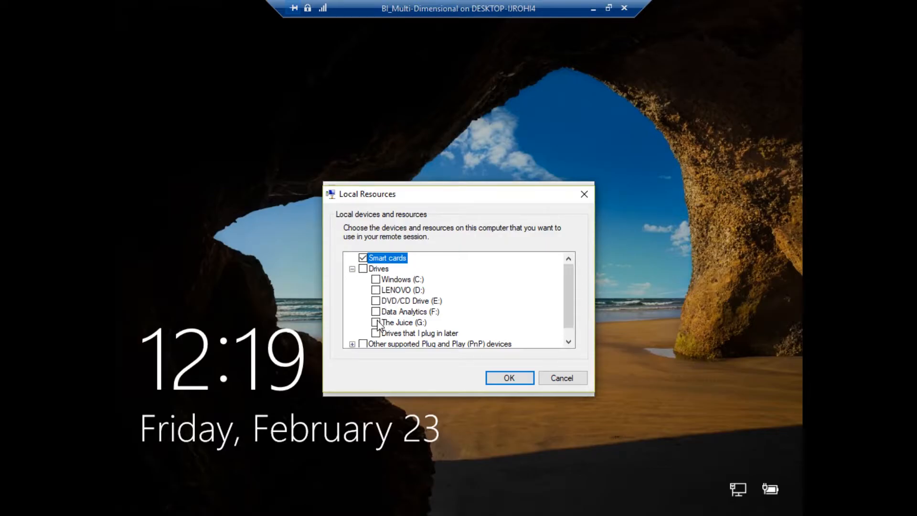
left_click(375, 311)
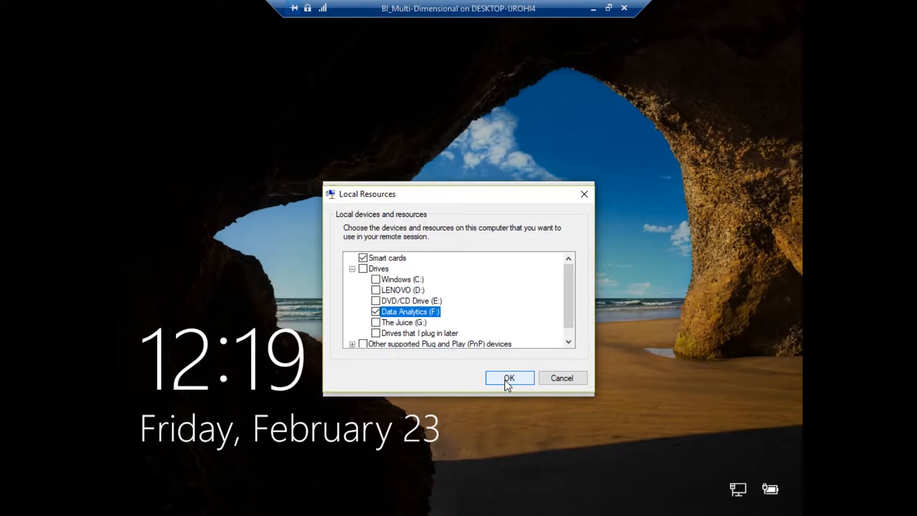
left_click(509, 378)
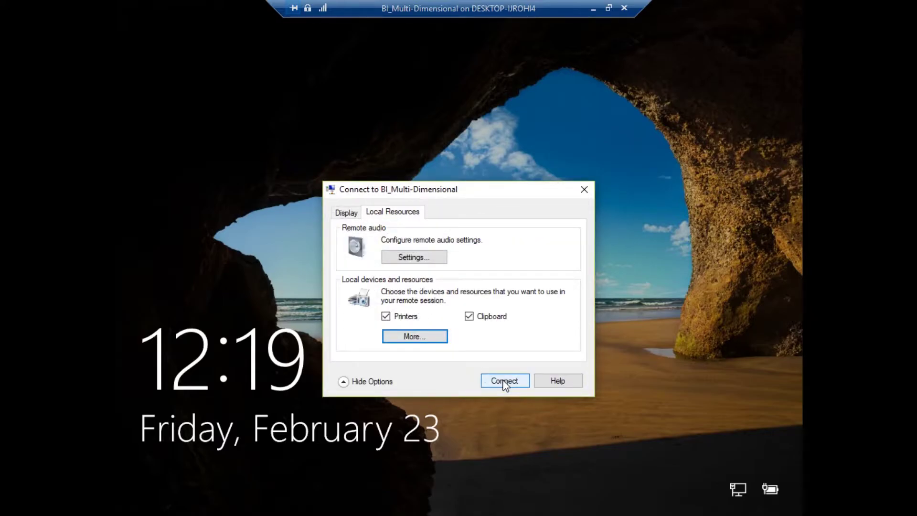
left_click(505, 380)
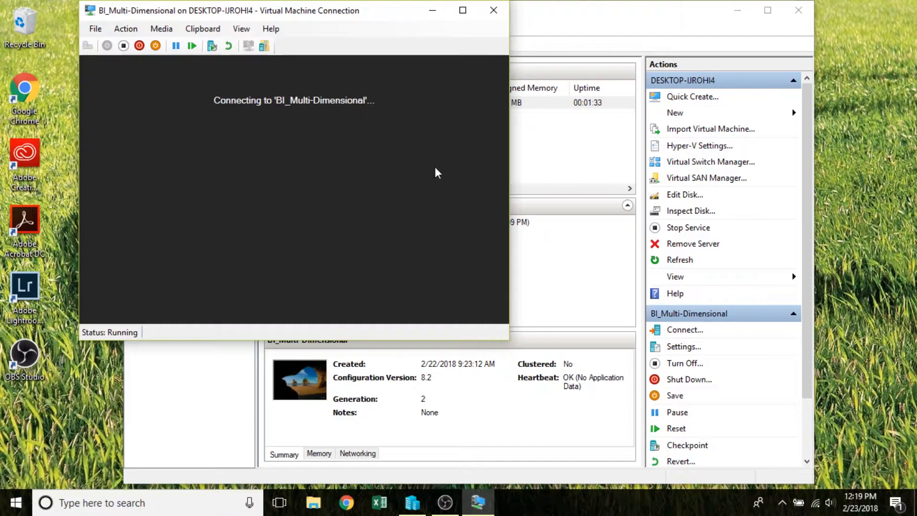
Step: Sign in to the BI_Multi-Dimensional VM with the password and launch File Explorer
left_click(456, 10)
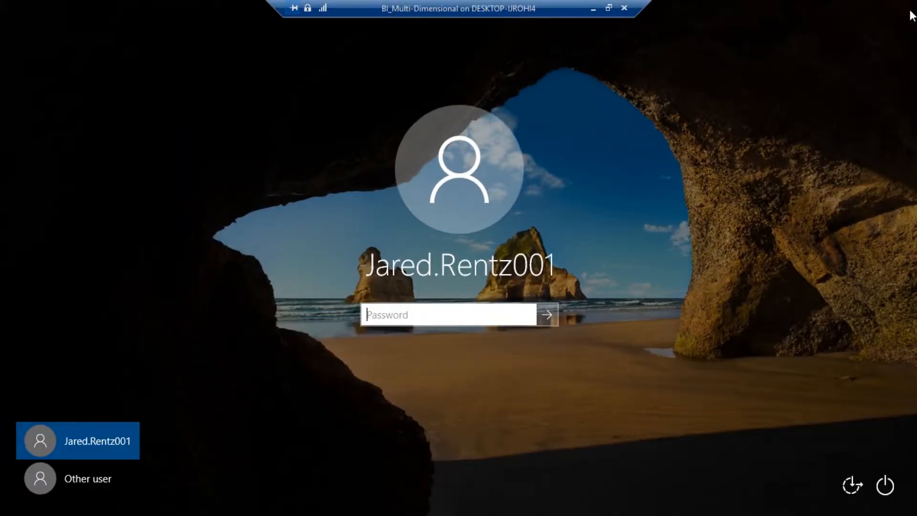
type("••••••••")
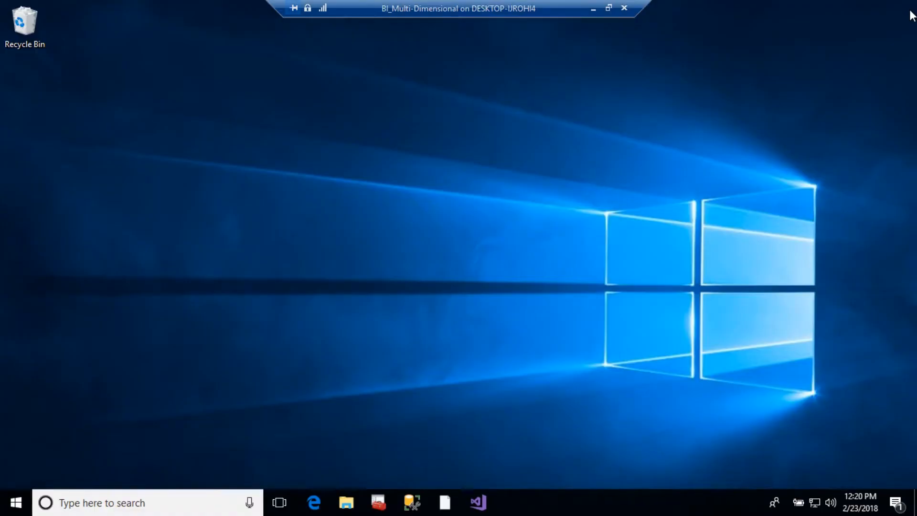
mouse_move(475, 161)
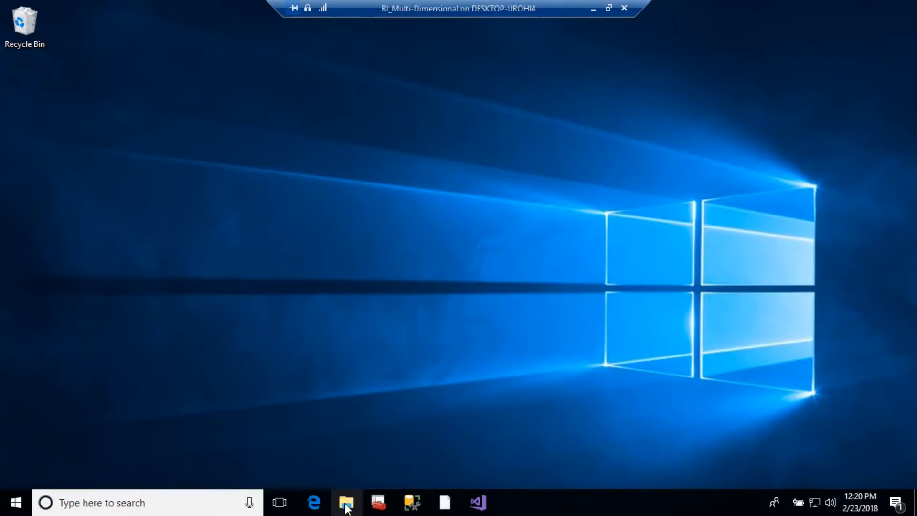
left_click(345, 504)
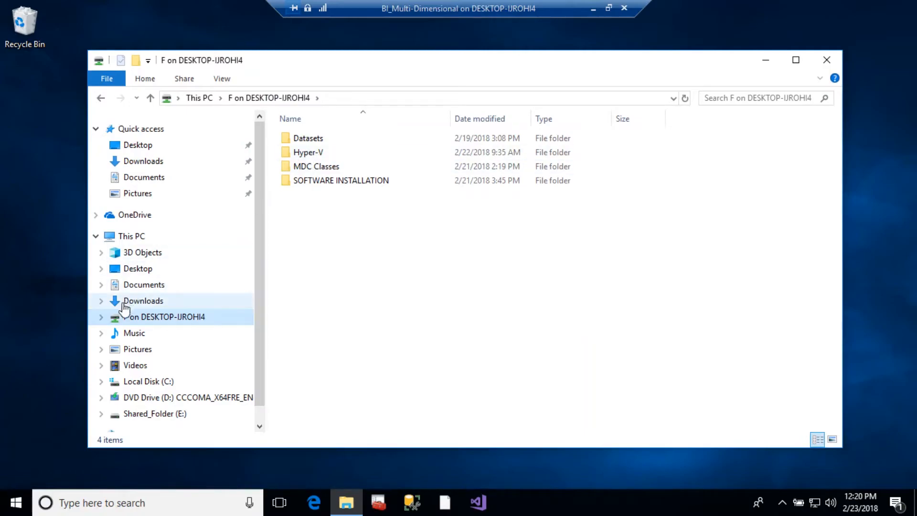
Step: Expand the F on DESKTOP drive in the navigation pane to show its four folders
left_click(100, 317)
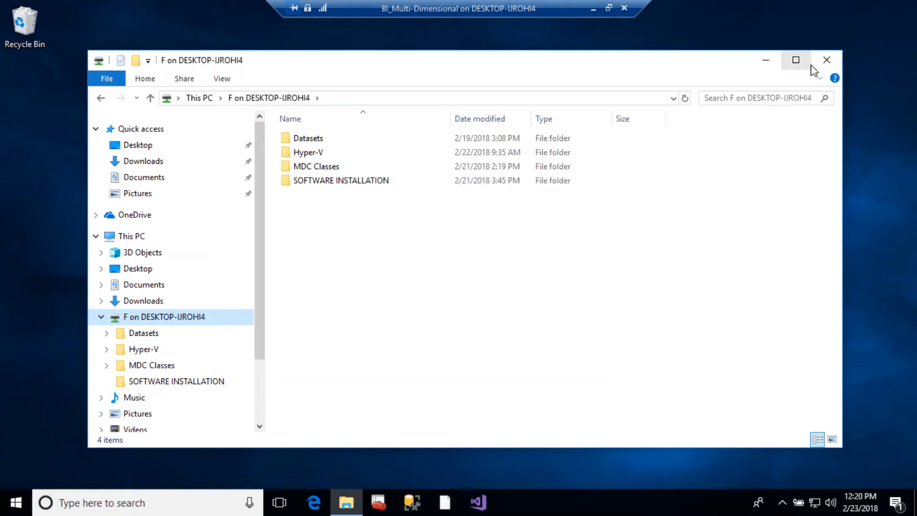
mouse_move(263, 234)
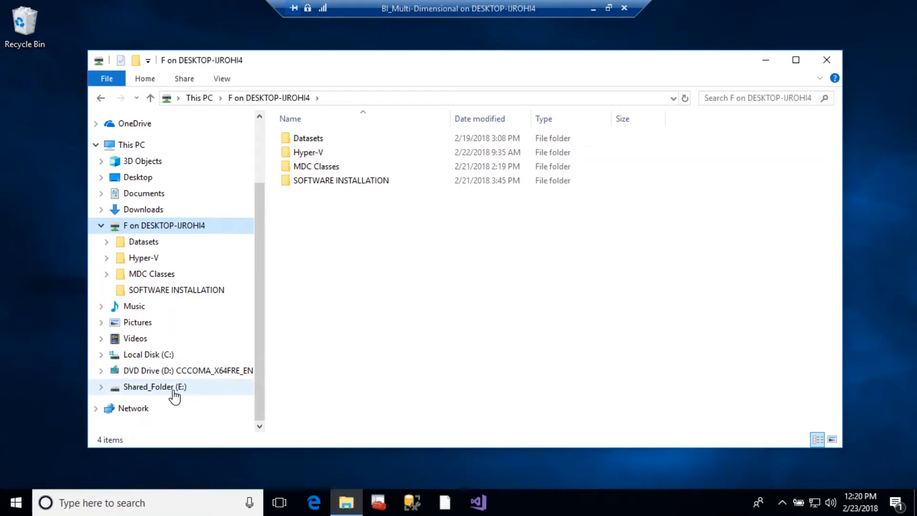
Step: Open Shared_Folder (E:) to view MDC Classes, the AdventureWorks backup and installers
left_click(154, 387)
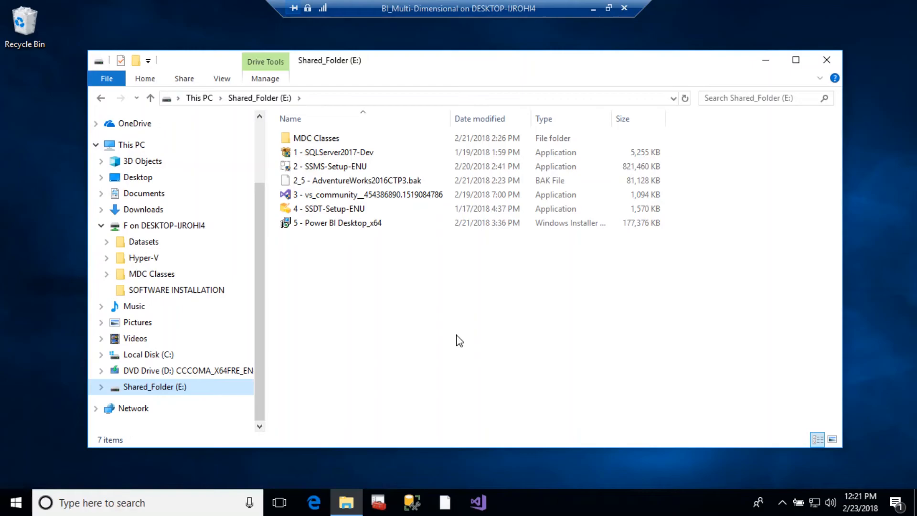
mouse_move(126, 395)
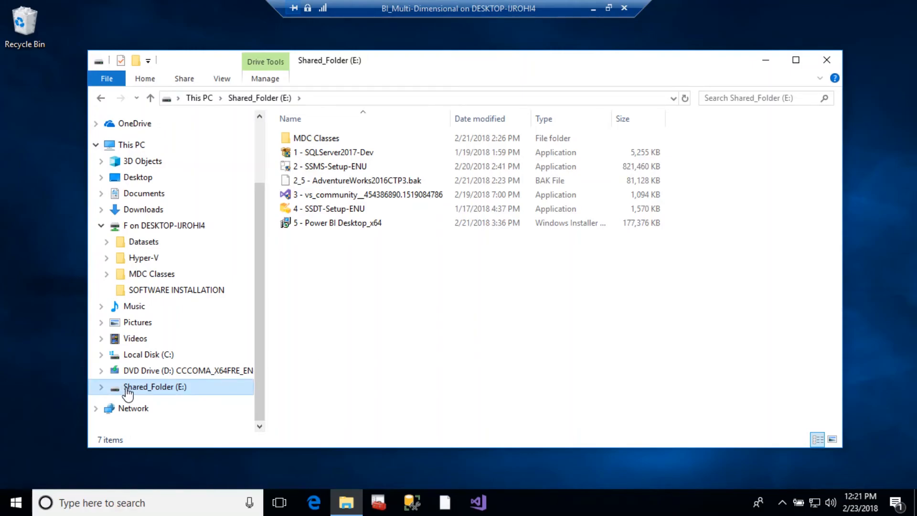
mouse_move(131, 402)
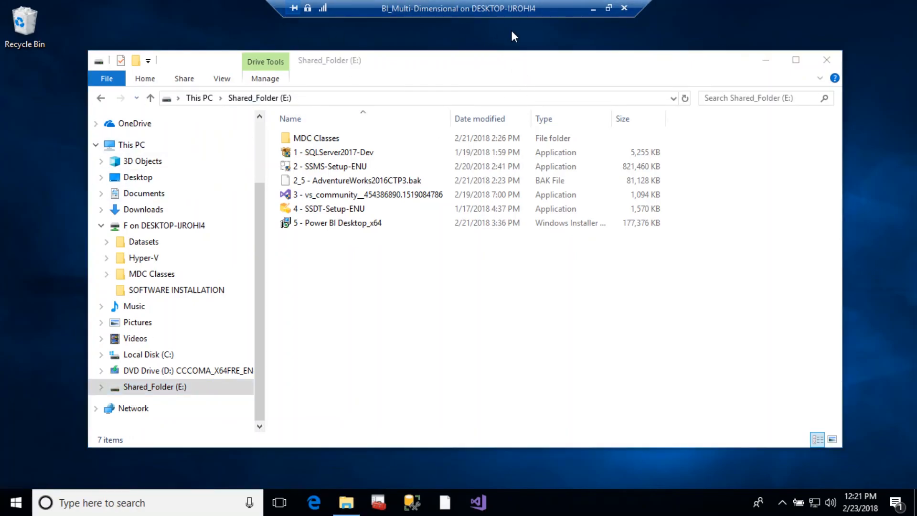
mouse_move(190, 375)
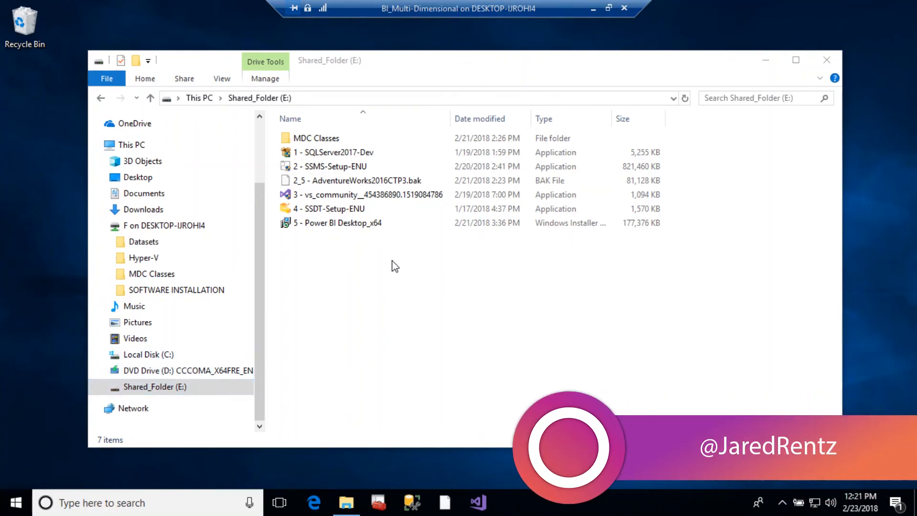
mouse_move(392, 266)
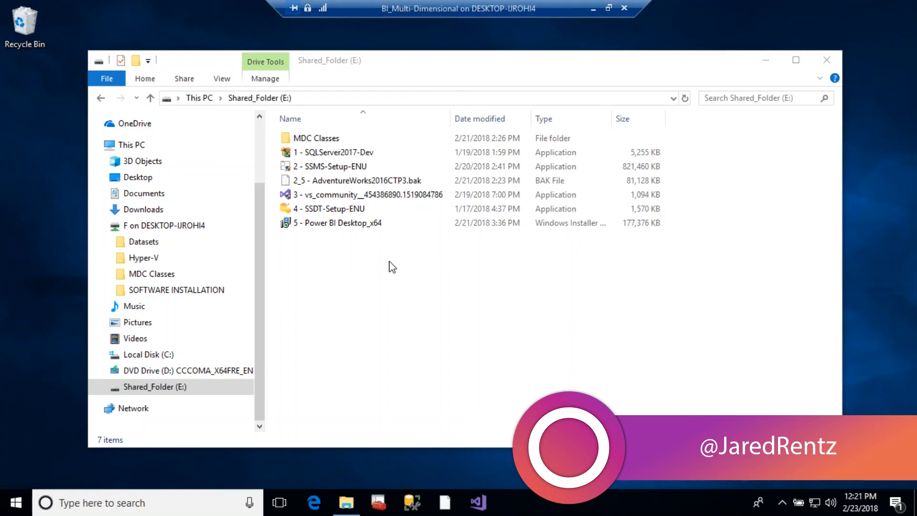